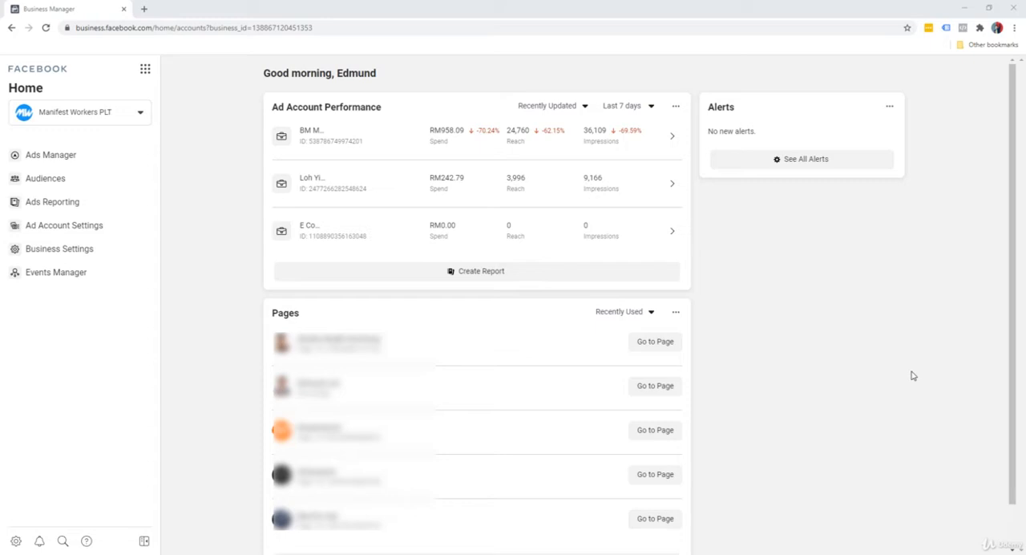
mouse_move(799, 276)
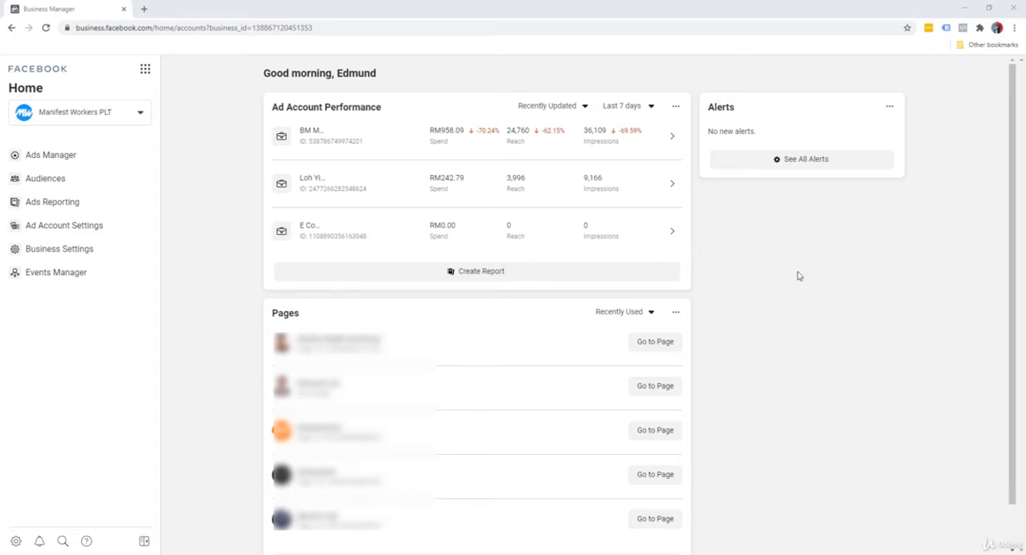
mouse_move(366, 174)
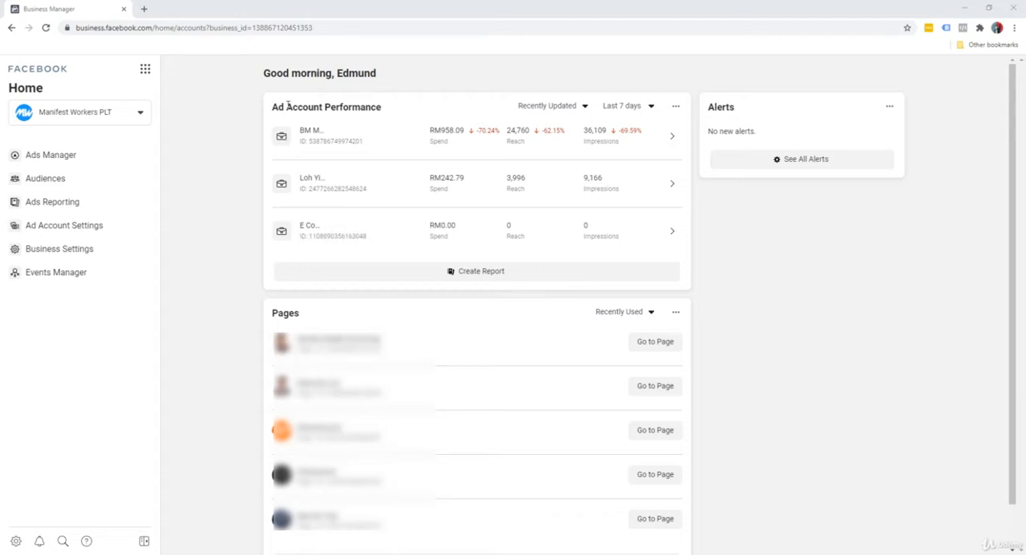
mouse_move(419, 176)
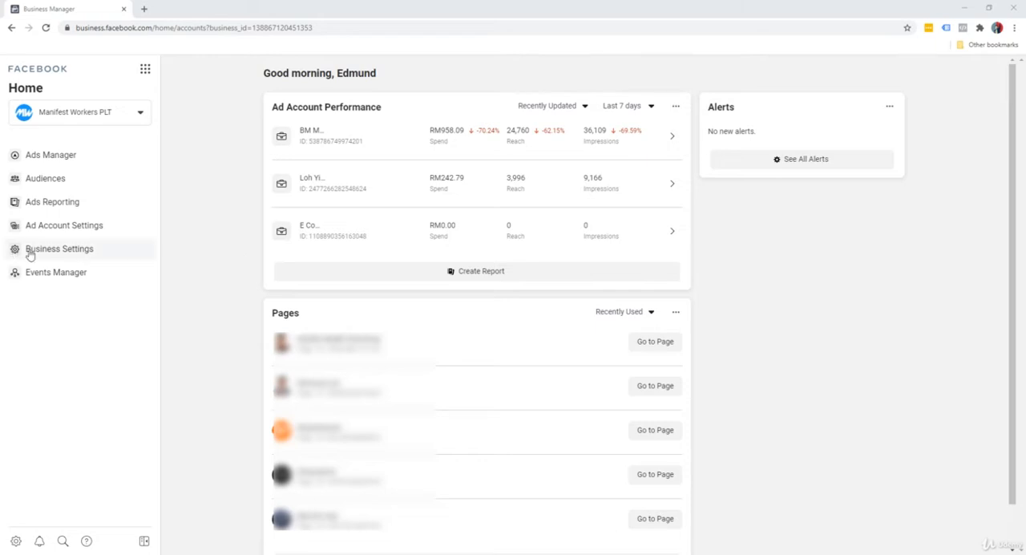
Go to Business Settings and list the company's ad accounts under Accounts
left_click(59, 248)
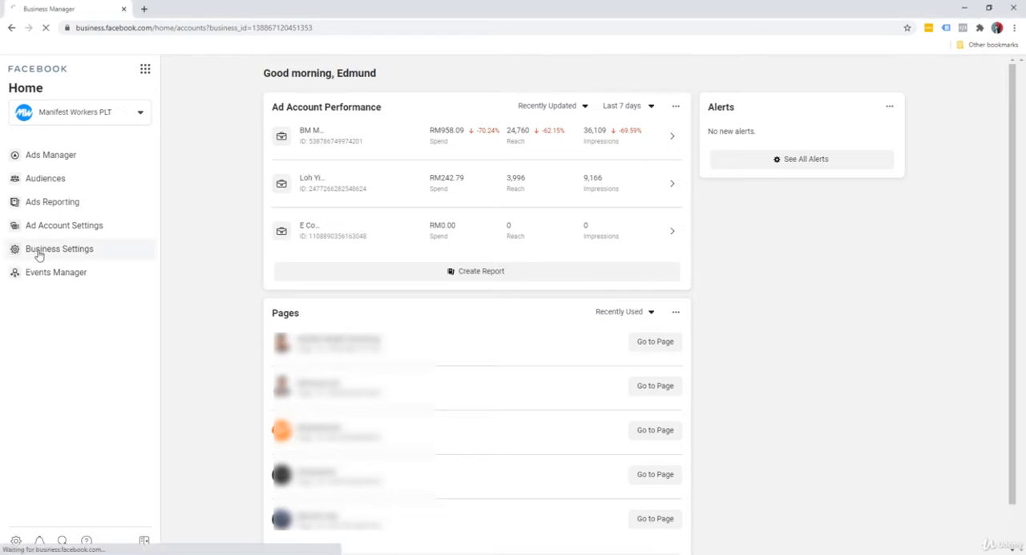
left_click(59, 248)
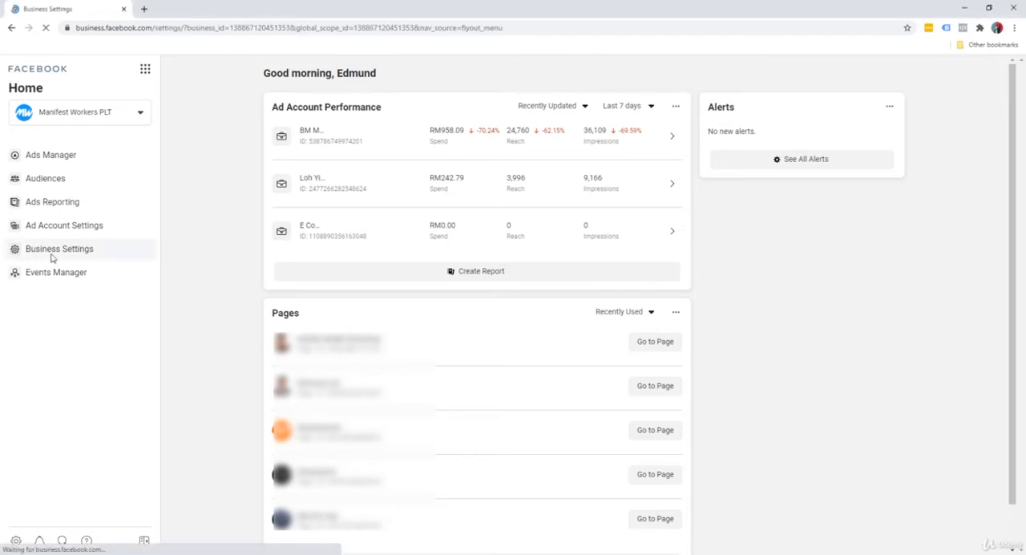
left_click(59, 249)
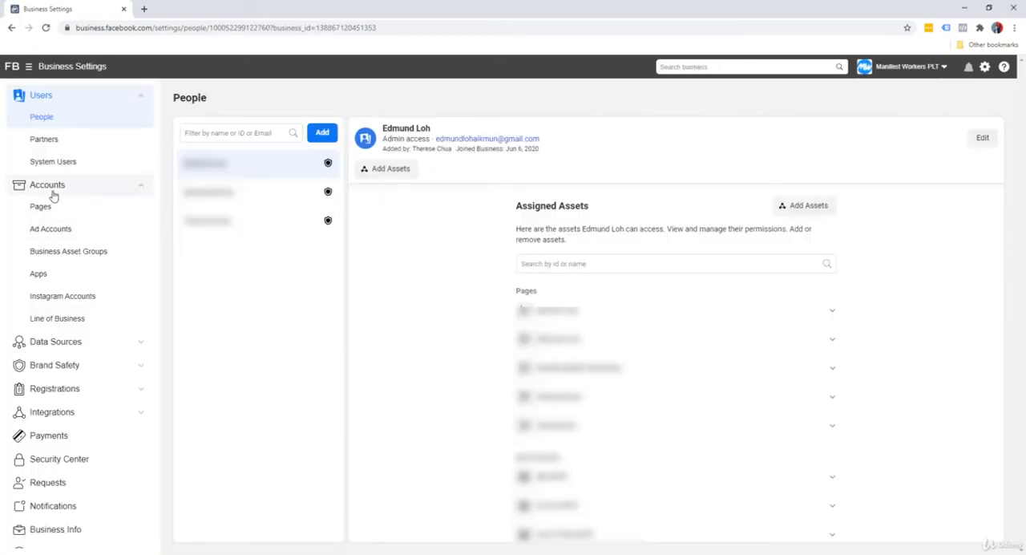
left_click(51, 229)
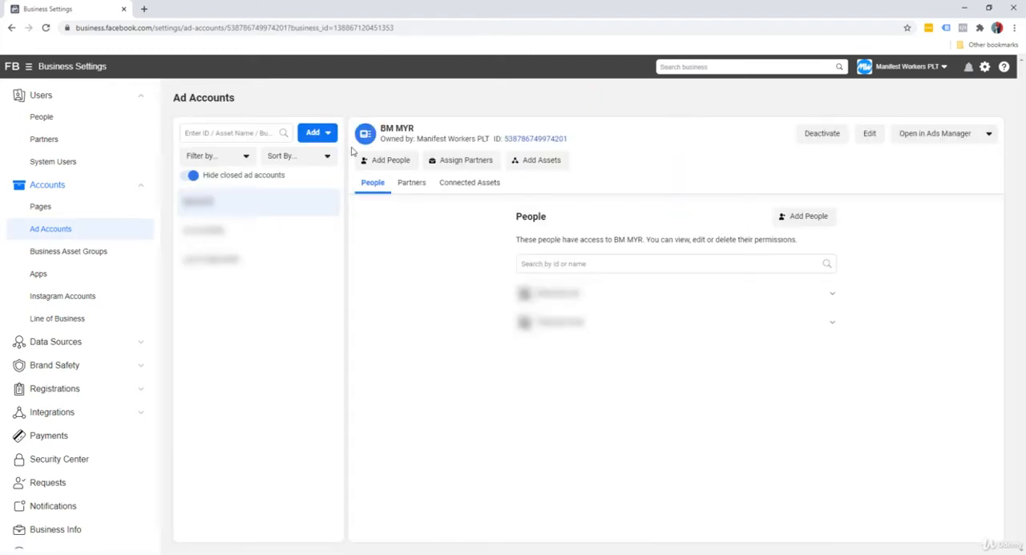
mouse_move(483, 259)
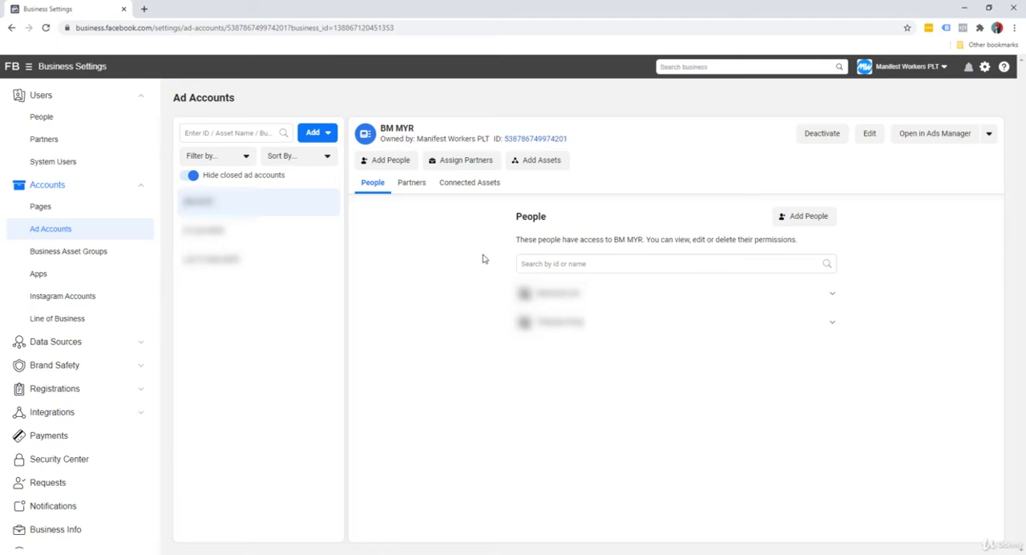
mouse_move(342, 124)
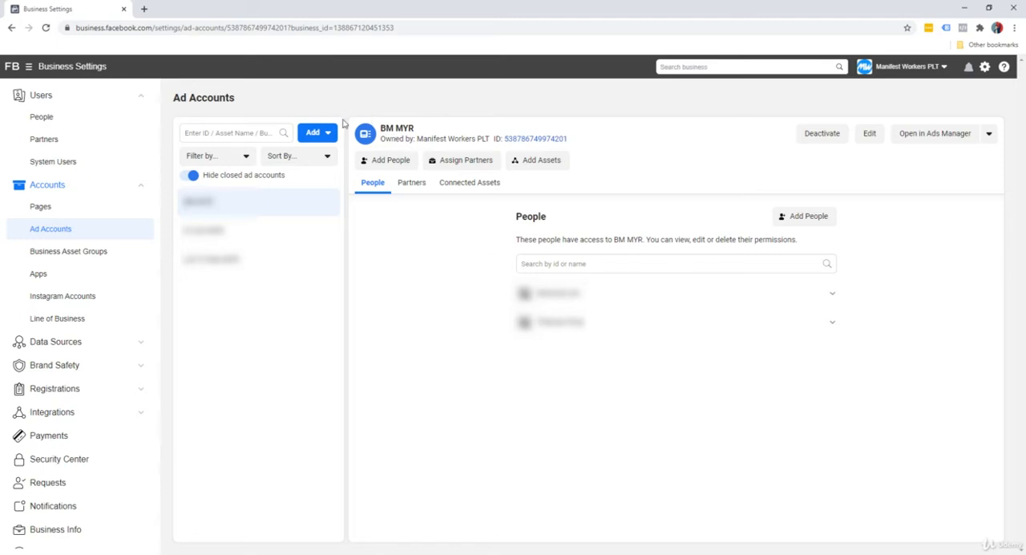
Choose Create a New Ad Account from the Add dropdown
left_click(315, 132)
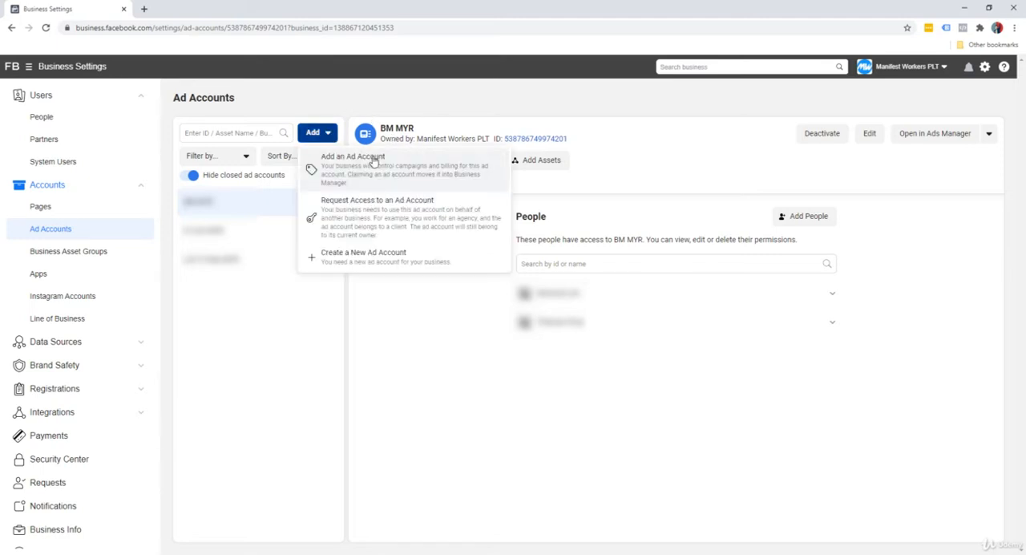
mouse_move(389, 266)
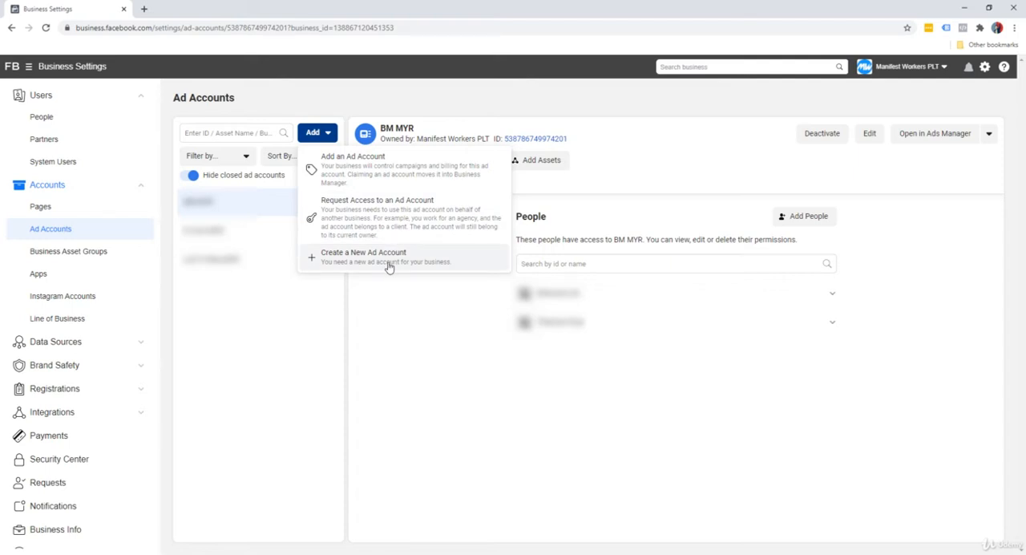
mouse_move(369, 171)
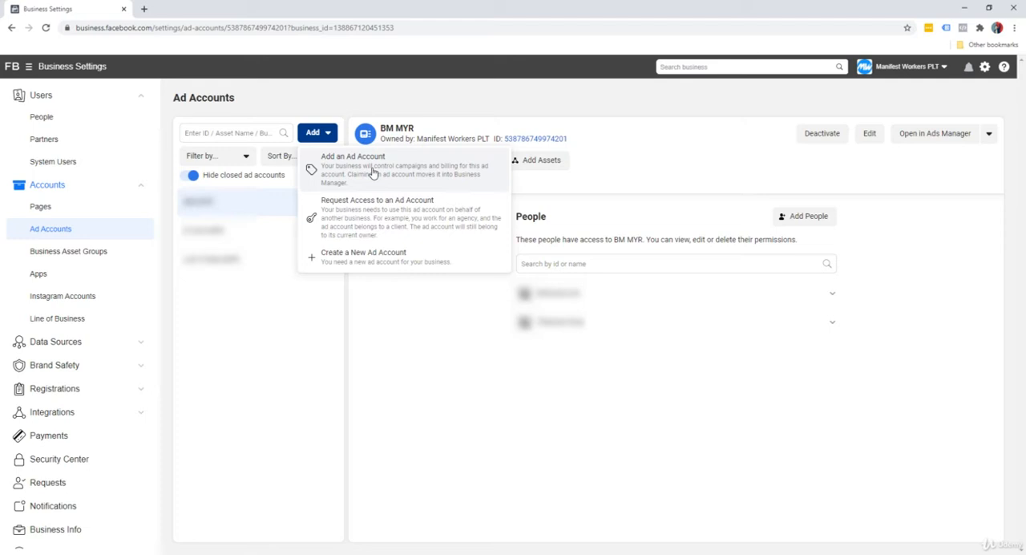
mouse_move(351, 264)
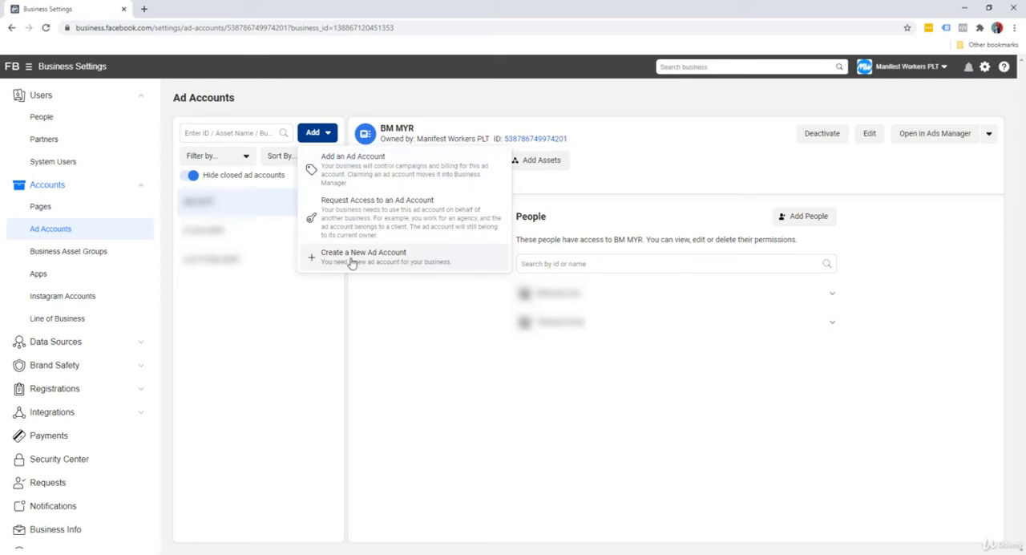
left_click(363, 252)
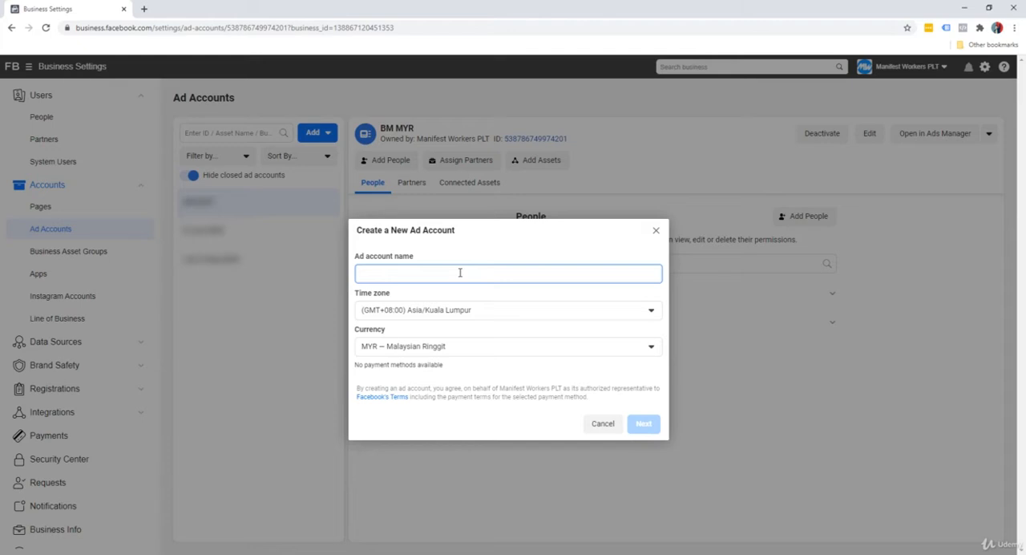
Enter 'Product Name USD' as the ad account name
type("Product Name")
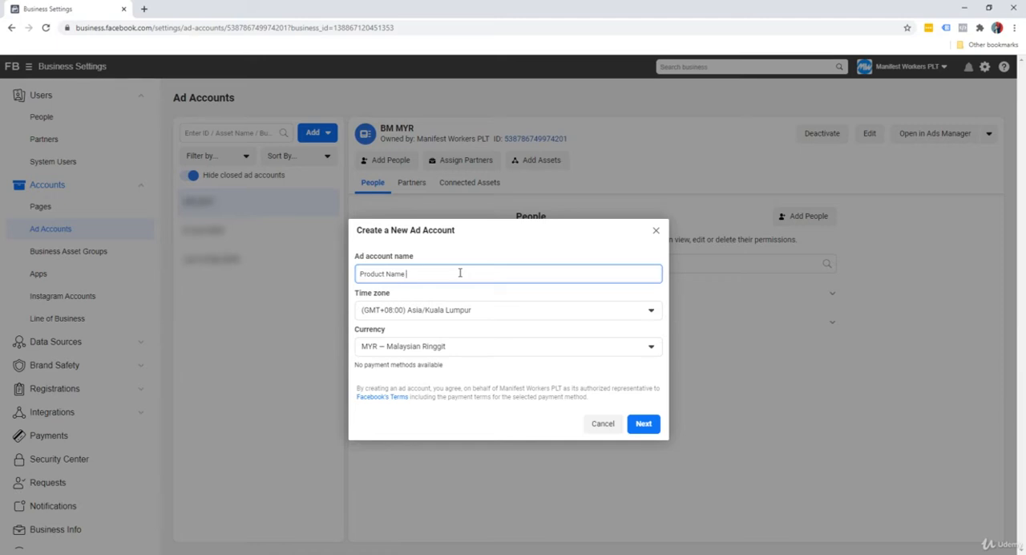
type("U")
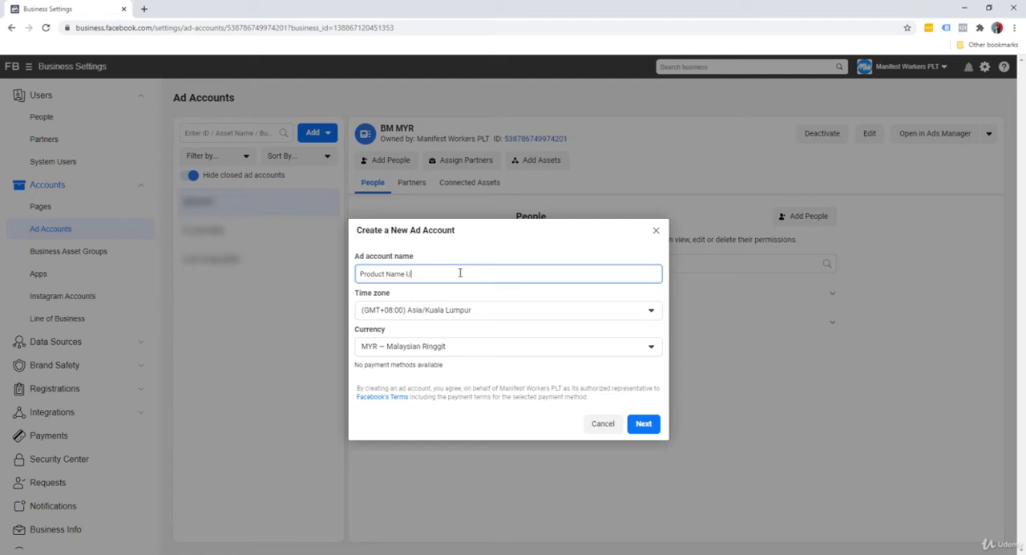
type("SD")
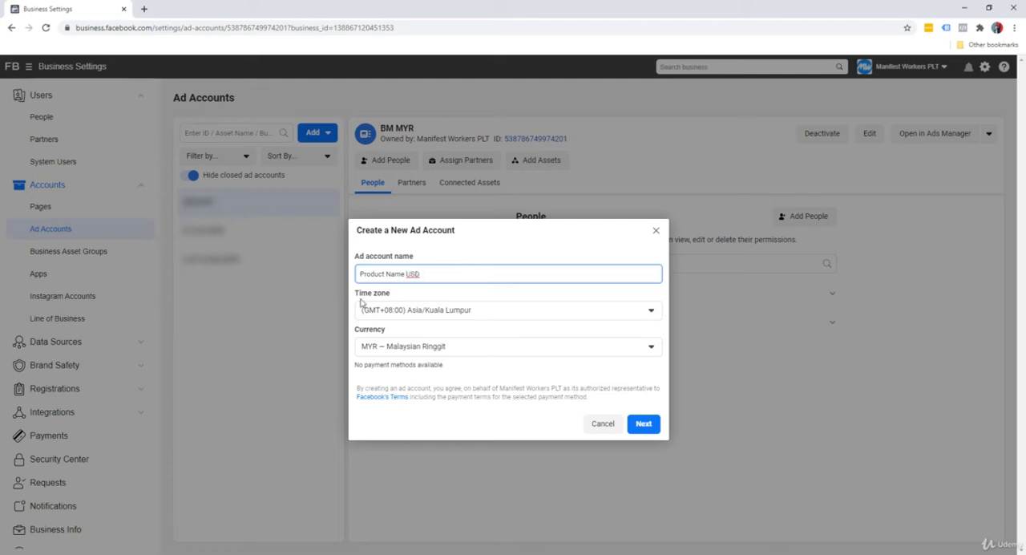
mouse_move(408, 291)
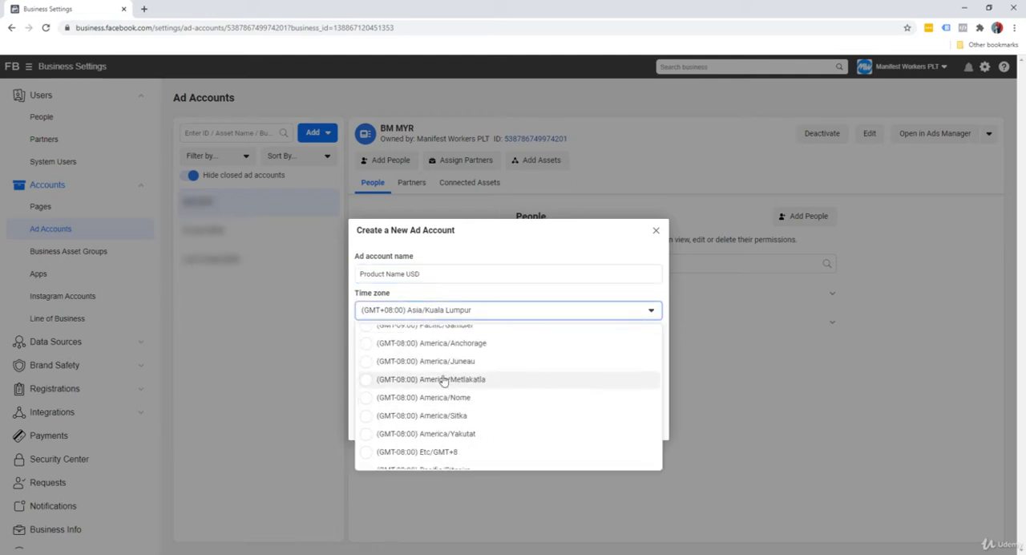
Set the time zone to (GMT-05:00) EST and the currency to USD — US Dollars
scroll("down", 3)
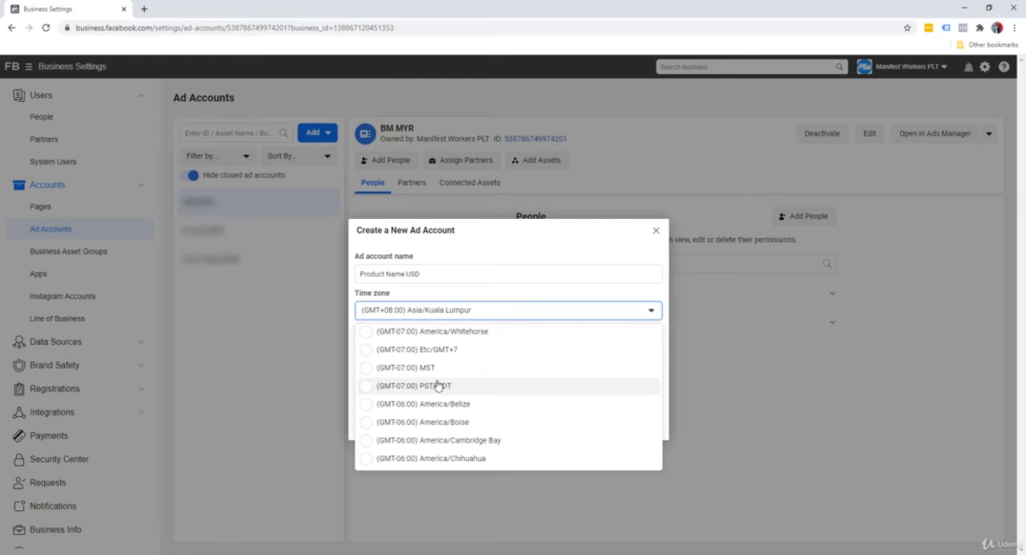
scroll("down", 3)
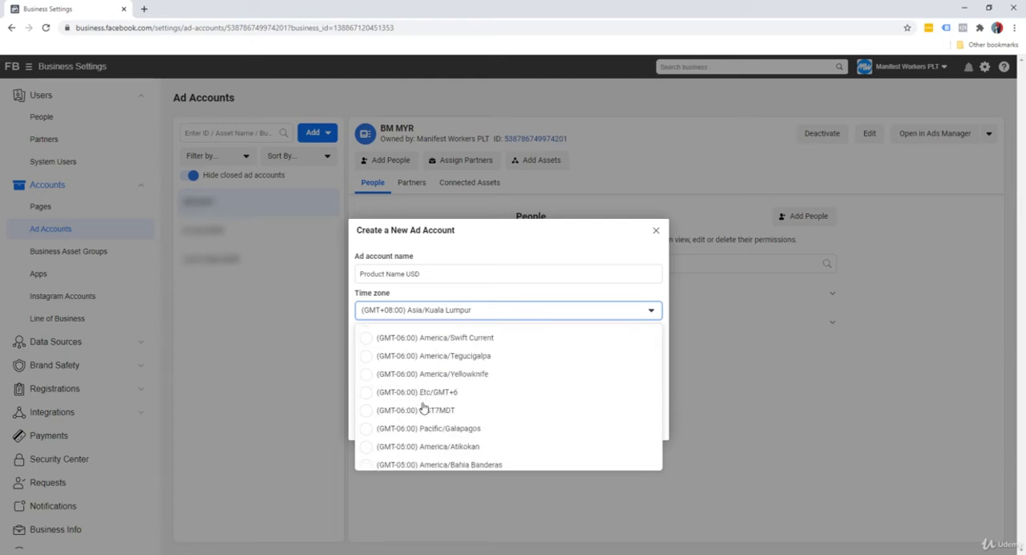
scroll("down", 3)
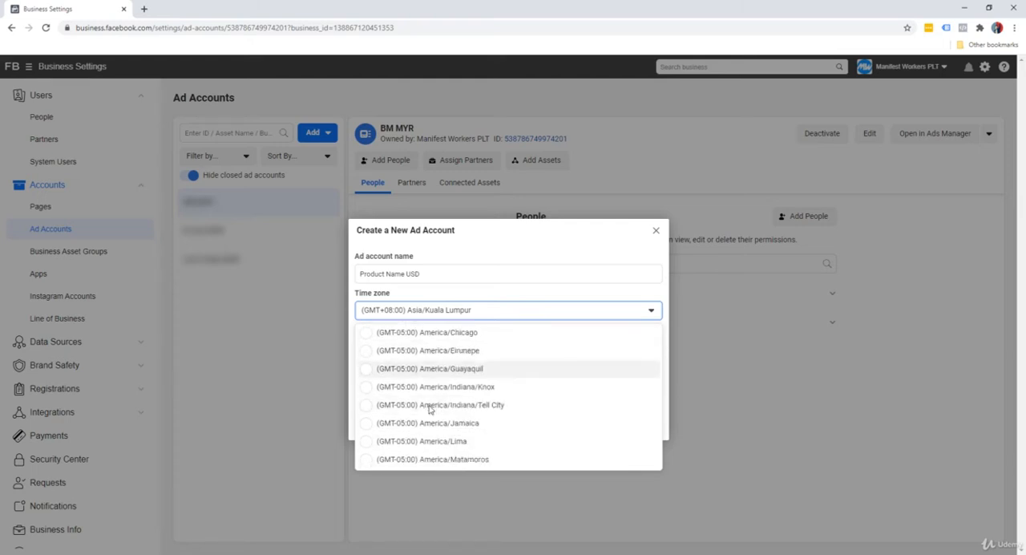
scroll("down", 3)
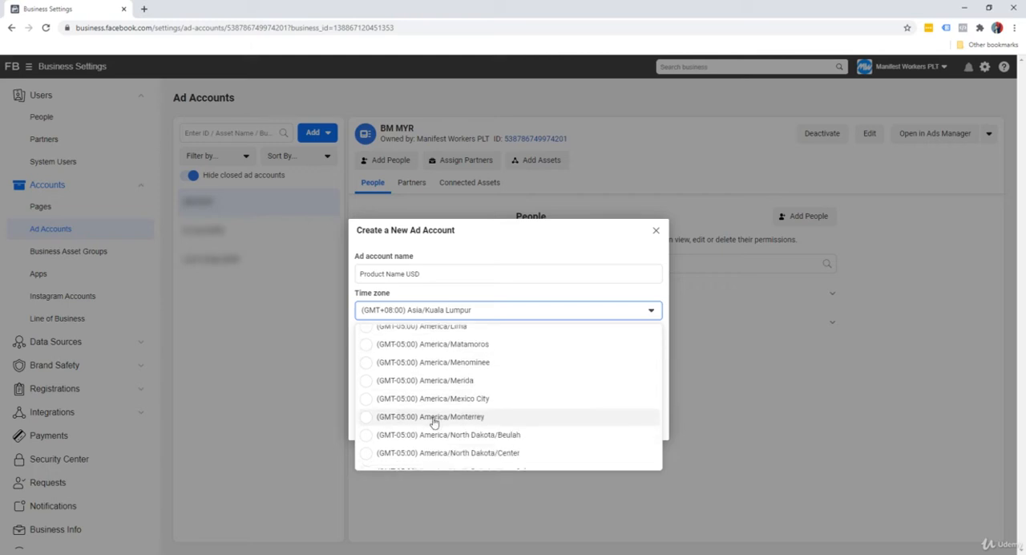
scroll("down", 3)
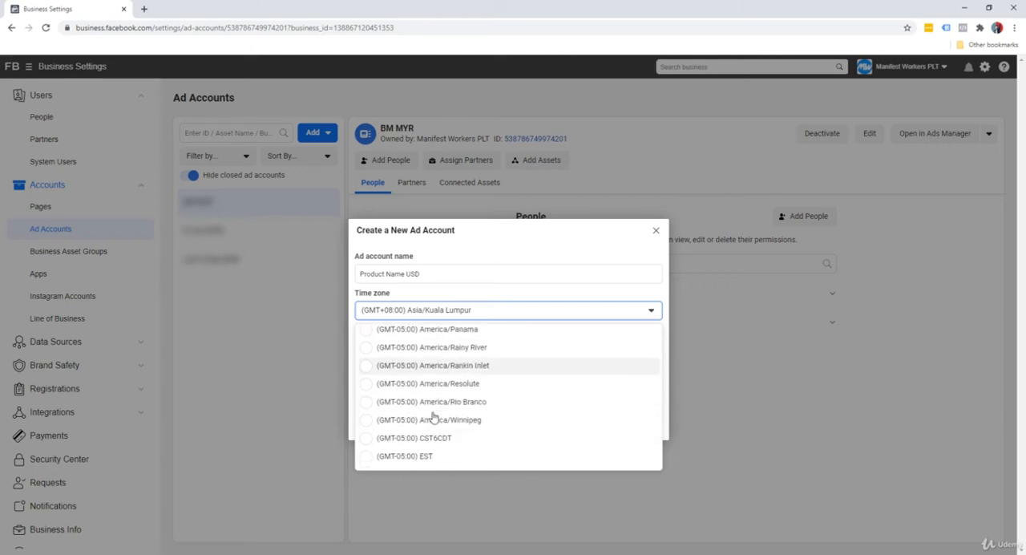
left_click(420, 456)
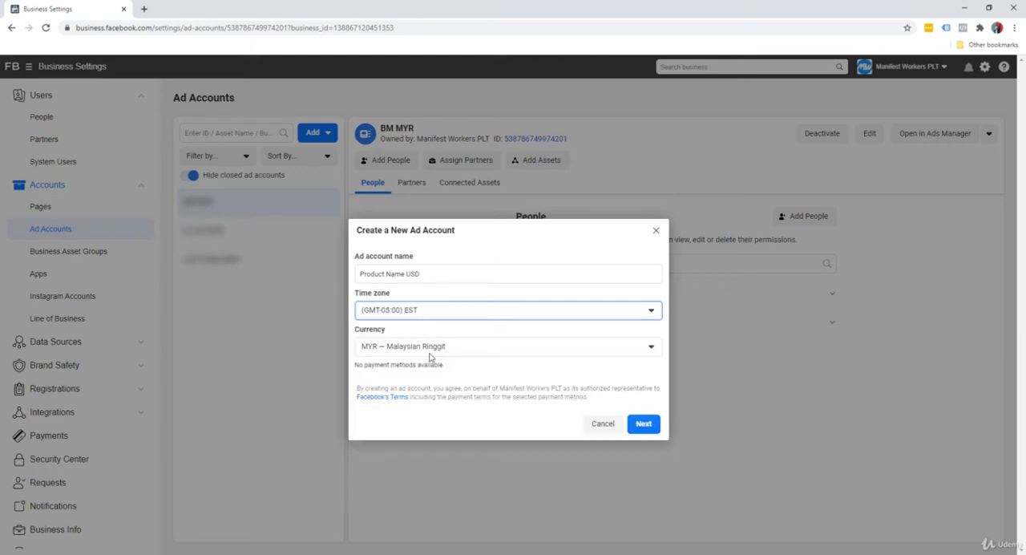
left_click(508, 347)
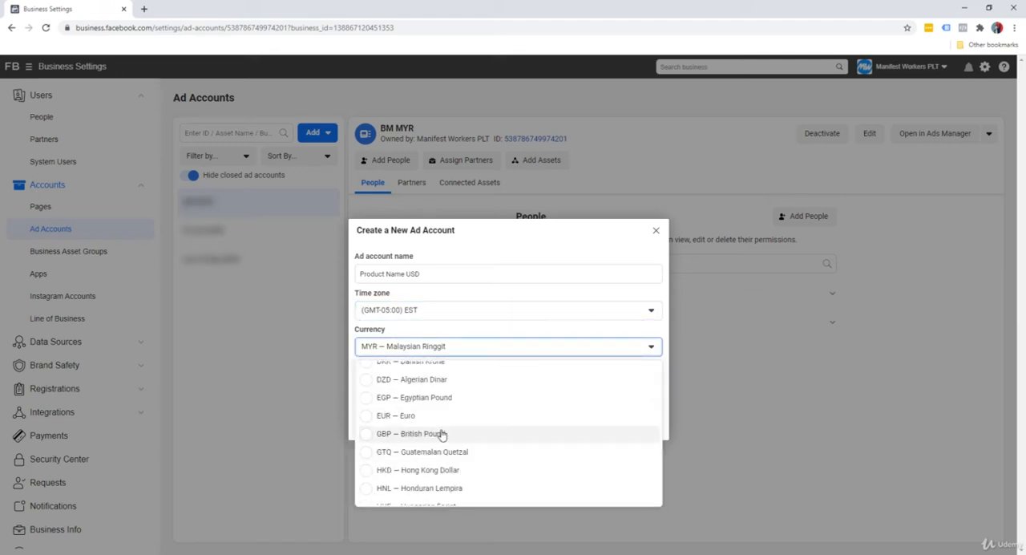
scroll("down", 3)
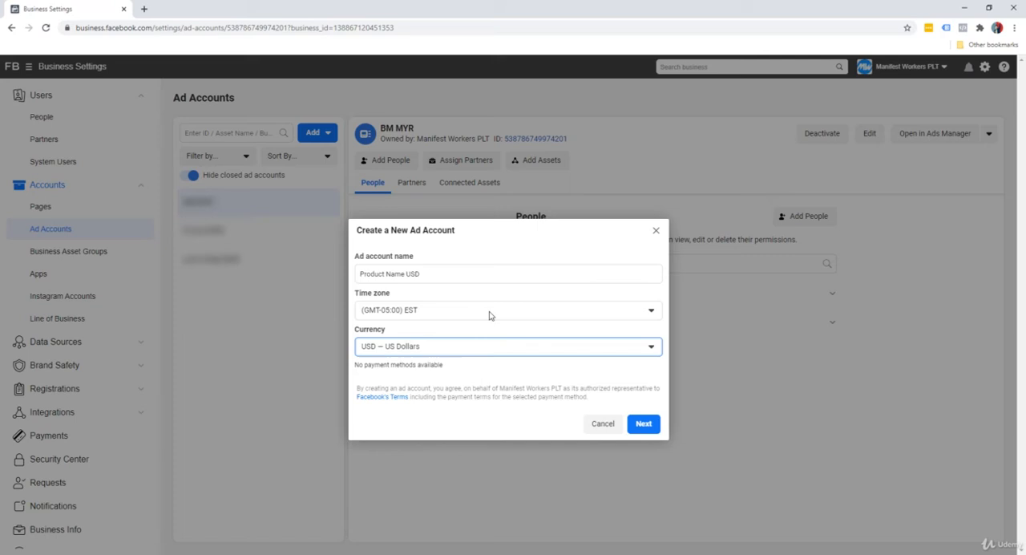
mouse_move(513, 261)
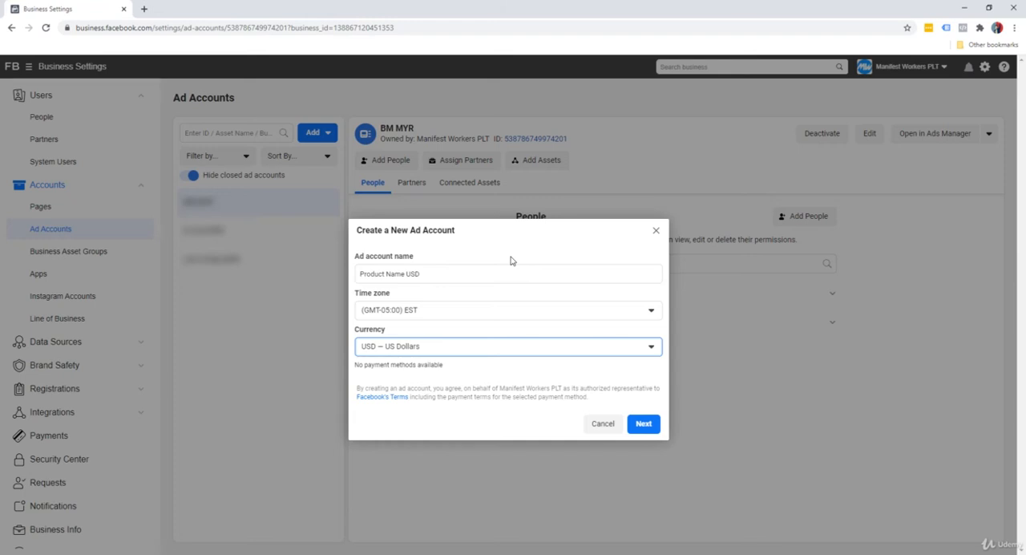
mouse_move(525, 255)
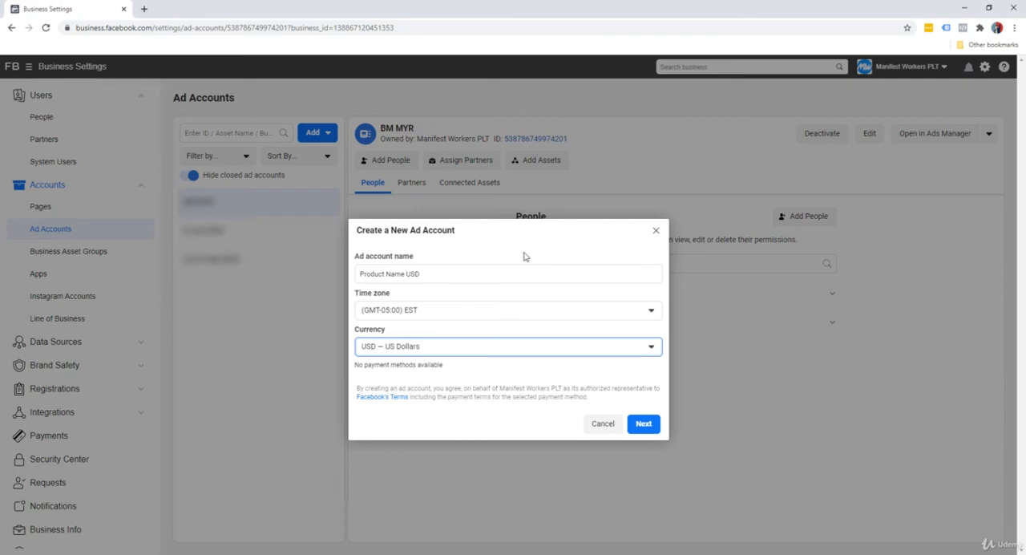
Continue past the form and mark the account for 'My business (Manifest Workers PLT)'
left_click(643, 424)
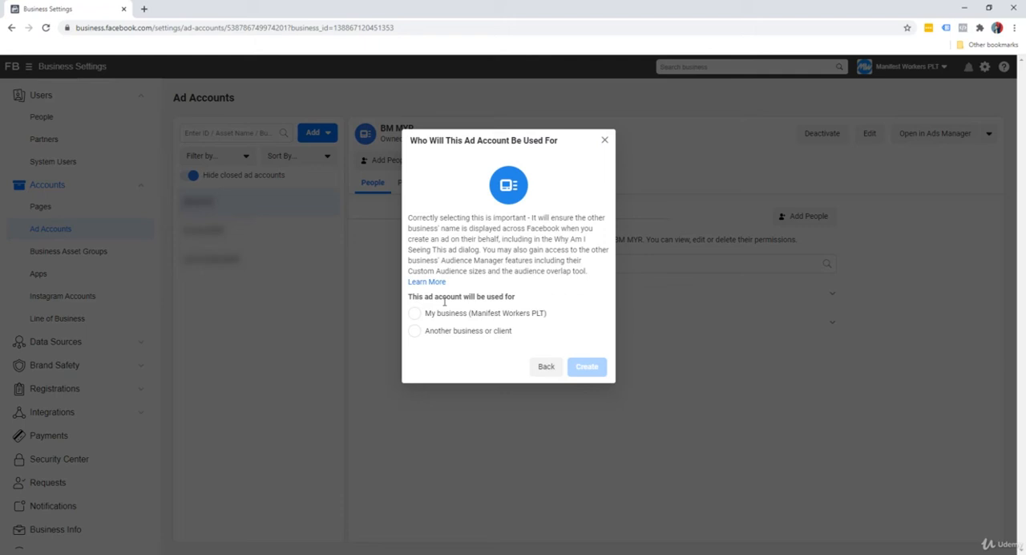
mouse_move(445, 317)
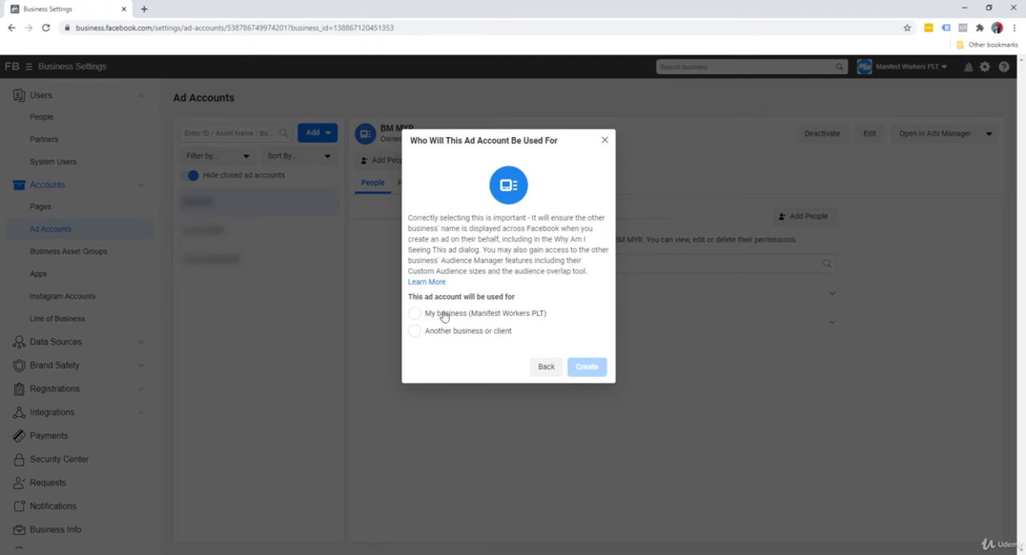
mouse_move(458, 331)
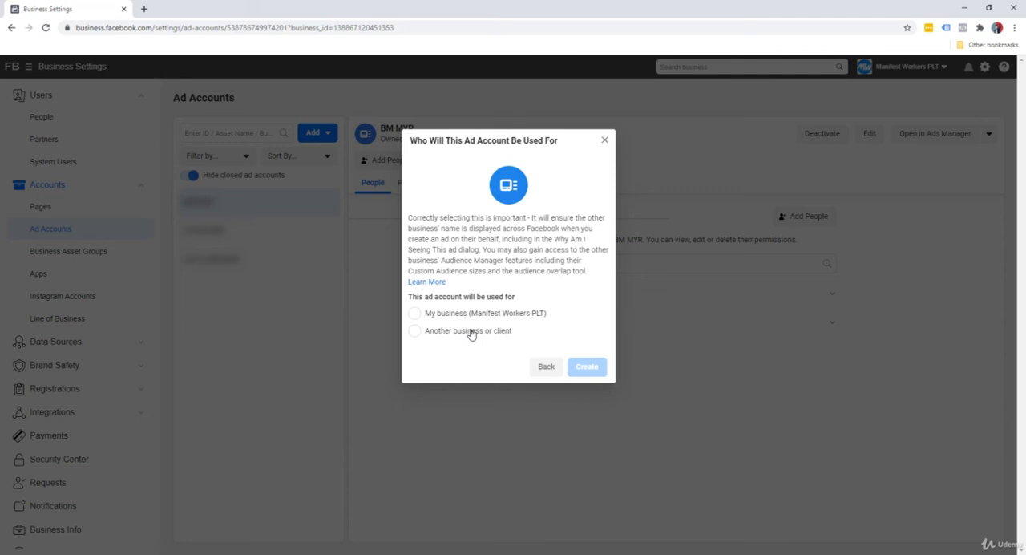
left_click(415, 330)
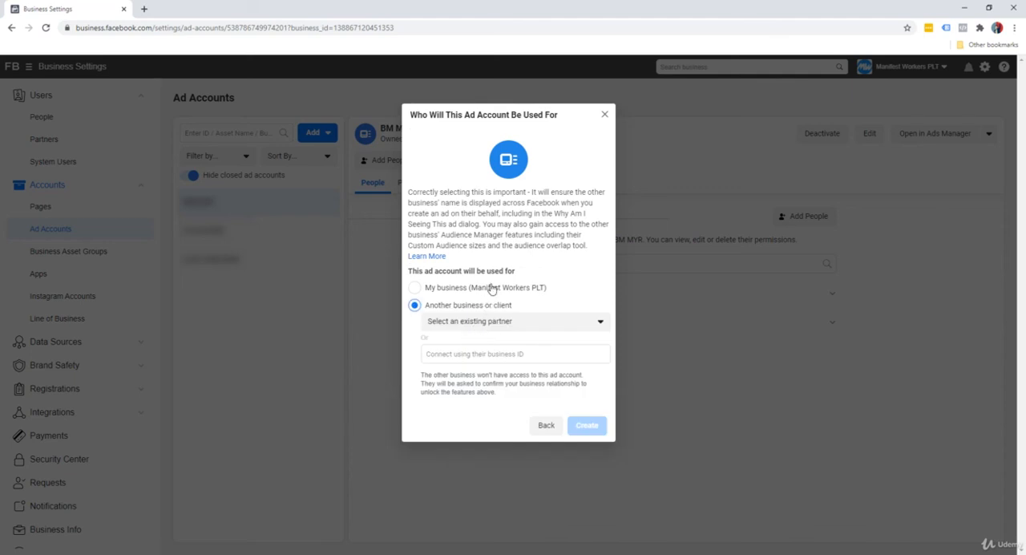
left_click(514, 322)
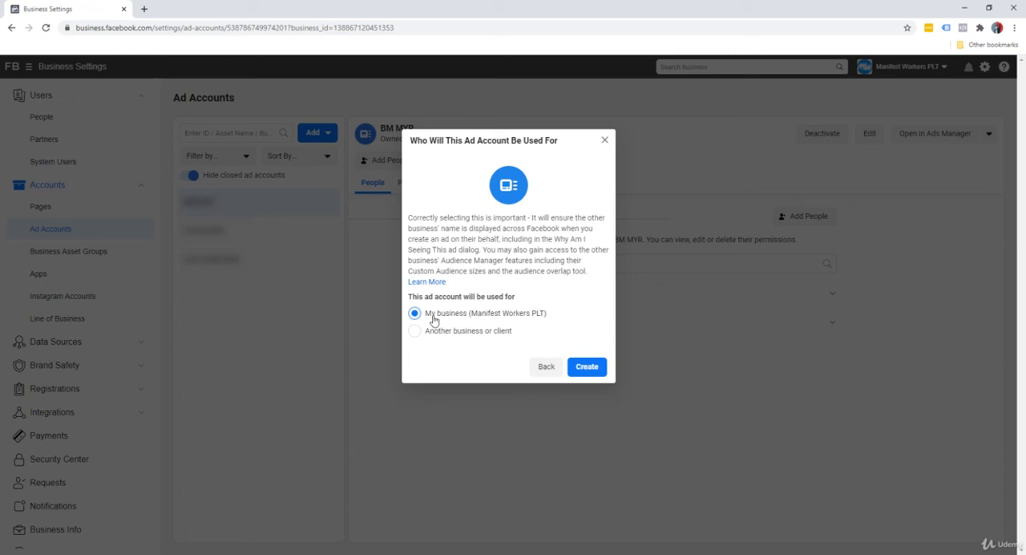
mouse_move(491, 289)
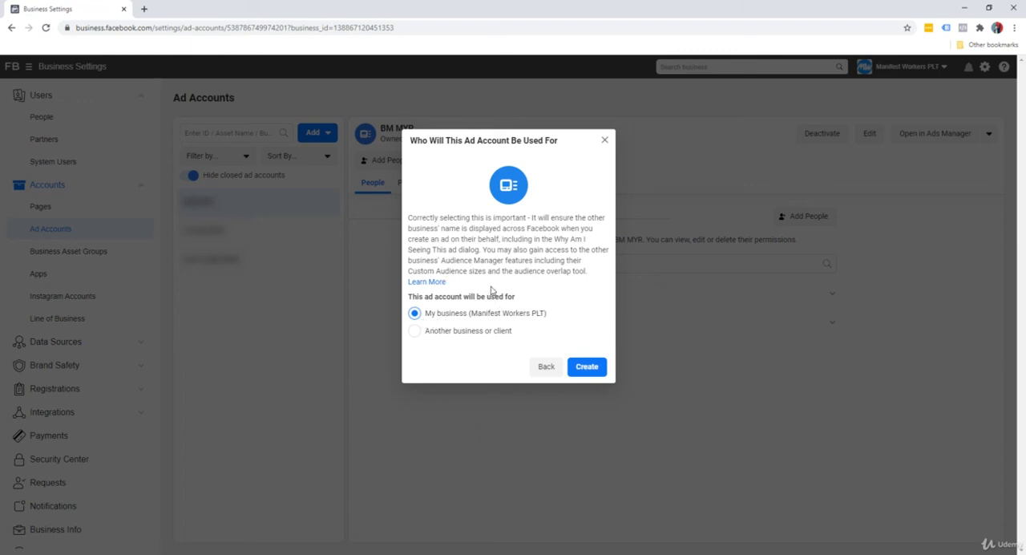